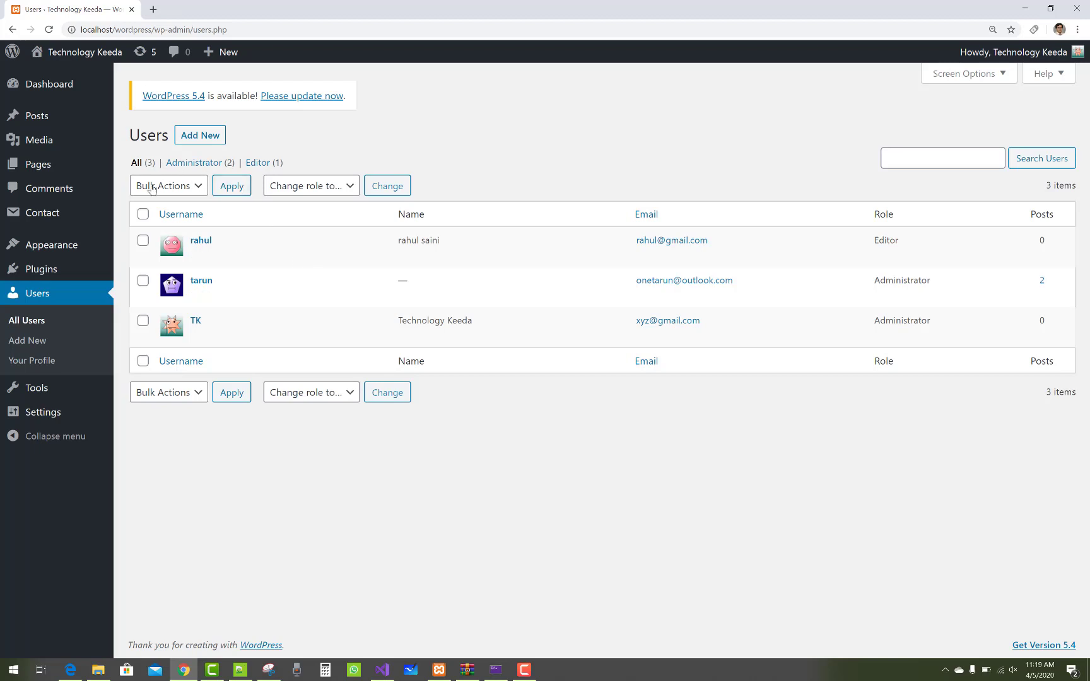
mouse_move(453, 157)
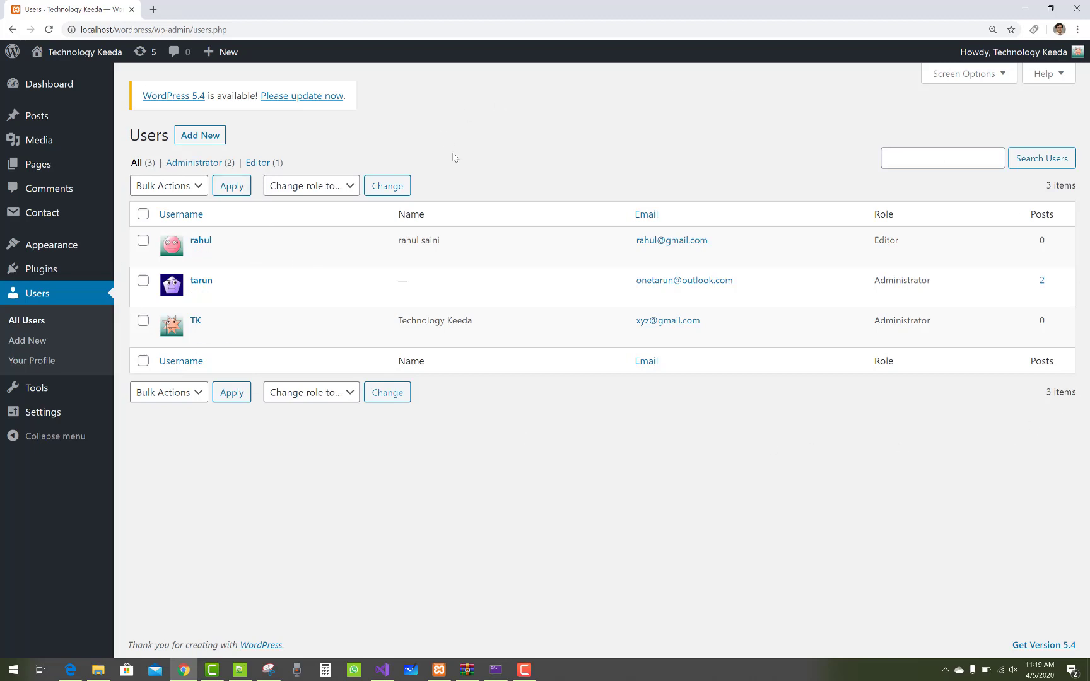
mouse_move(462, 173)
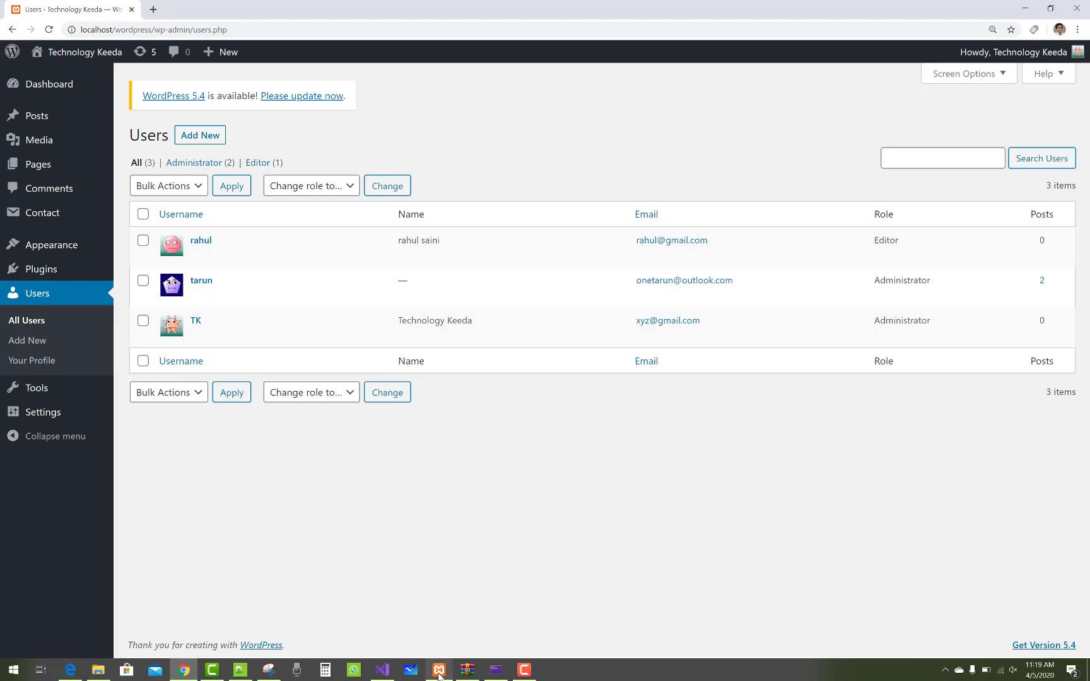
Reach phpMyAdmin via XAMPP's MySQL Admin and show the db database's WordPress tables, then return to Visual Studio.
click(438, 670)
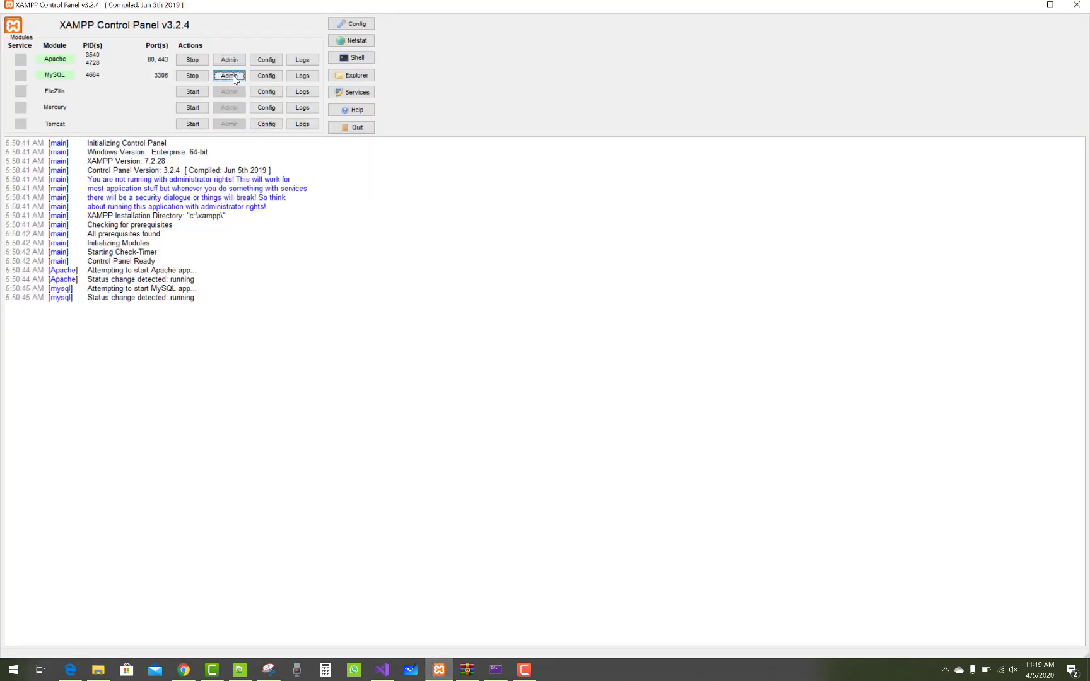
click(229, 75)
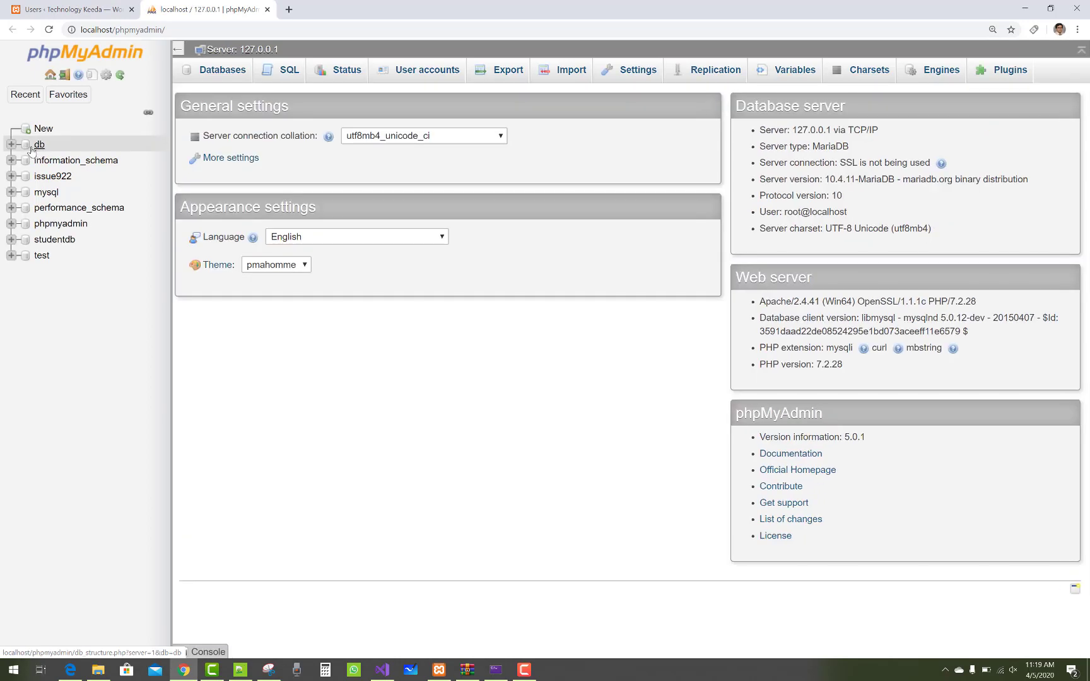
click(39, 144)
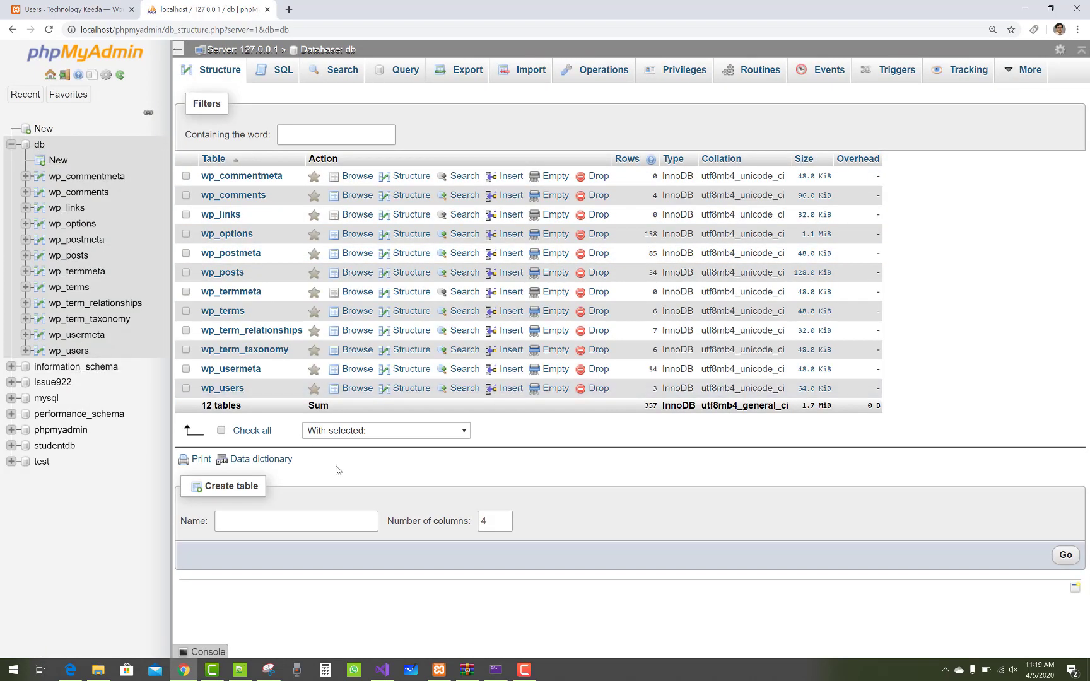
click(381, 671)
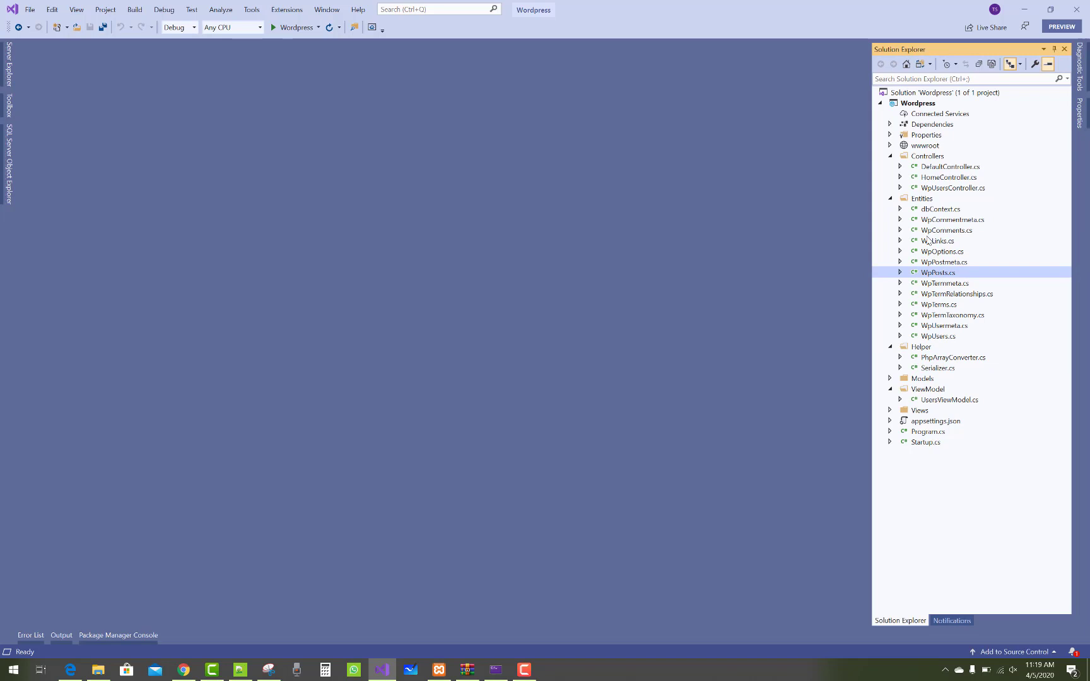
mouse_move(762, 264)
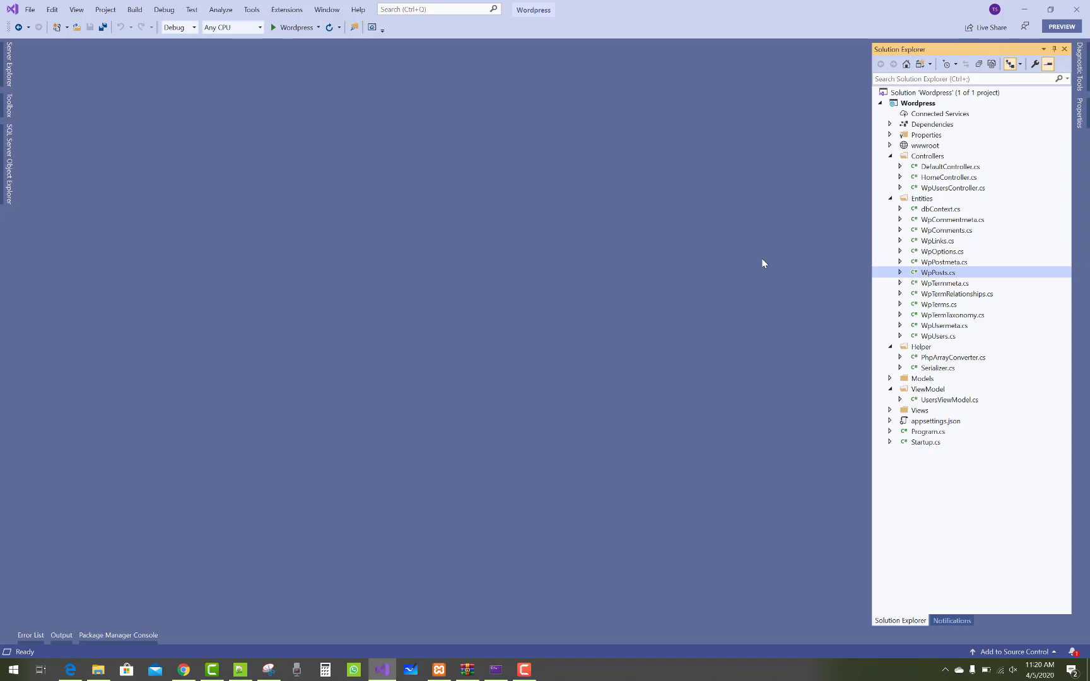
mouse_move(944, 229)
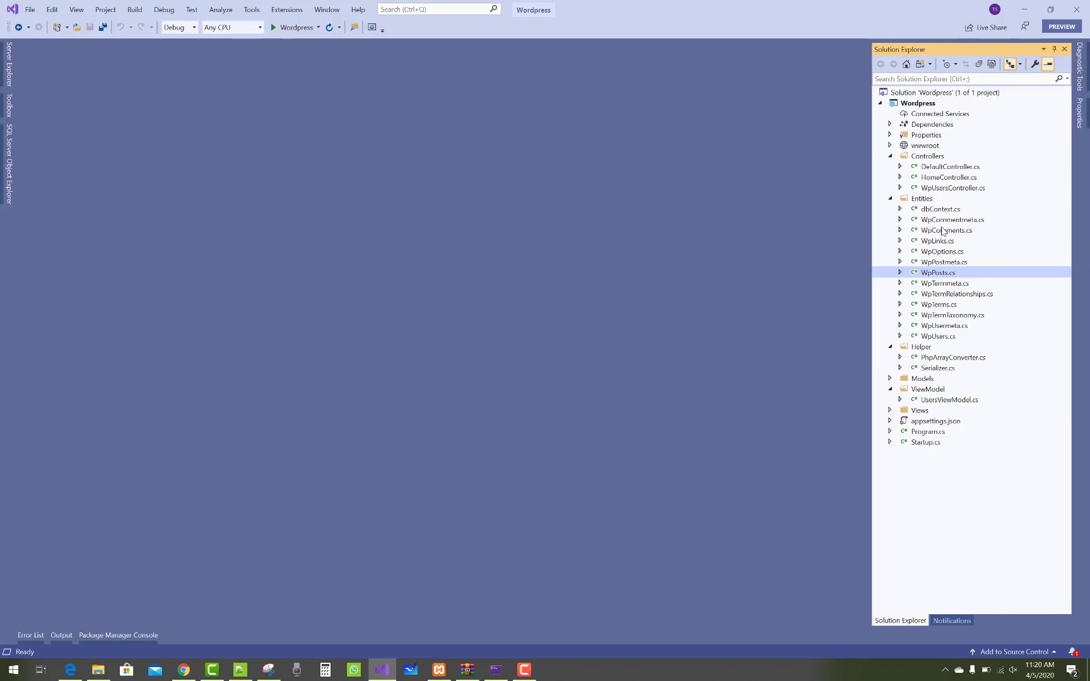
mouse_move(936, 346)
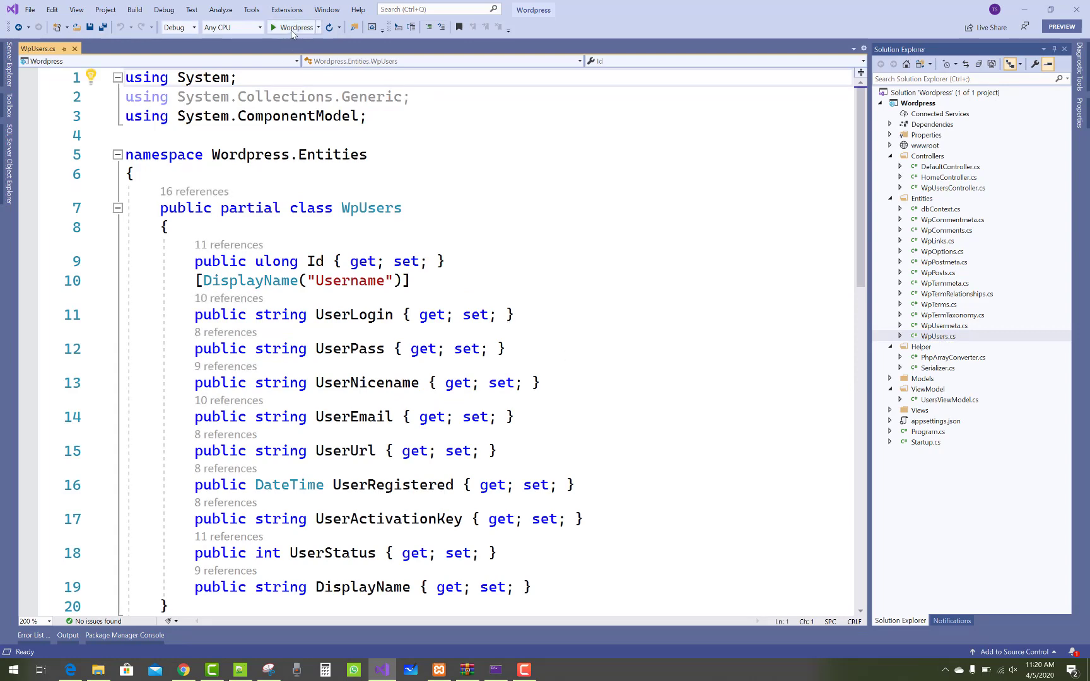
Start running the Wordpress web project from the toolbar.
click(273, 27)
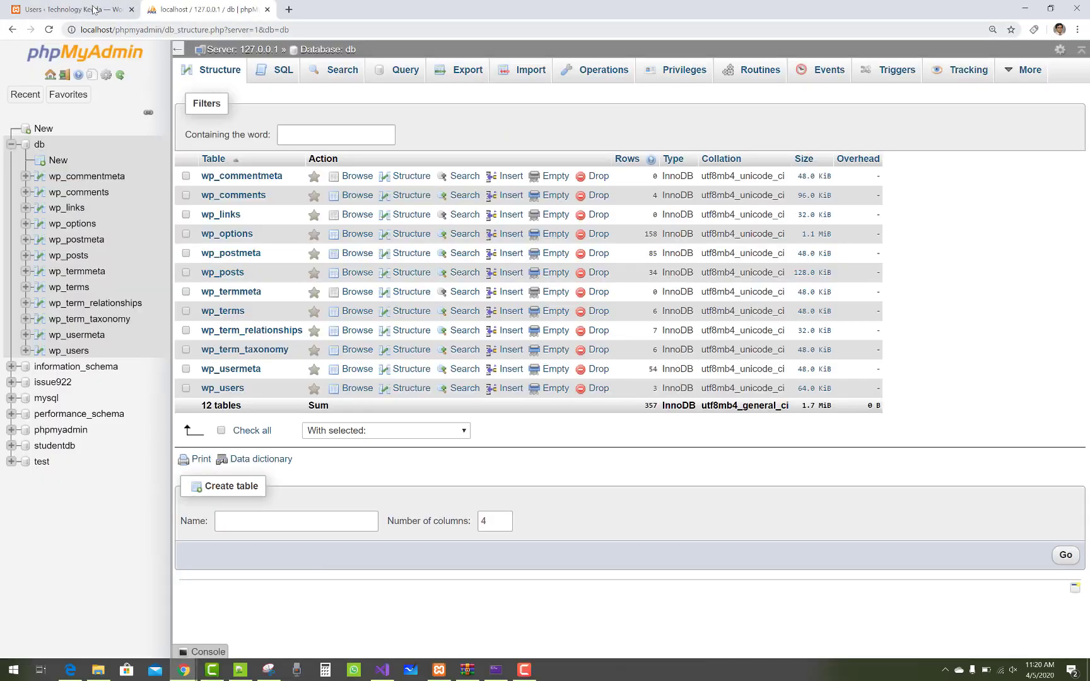
Compare the app's Index page users tarun, TK and rahul against WordPress's user list, then return to Visual Studio.
click(70, 8)
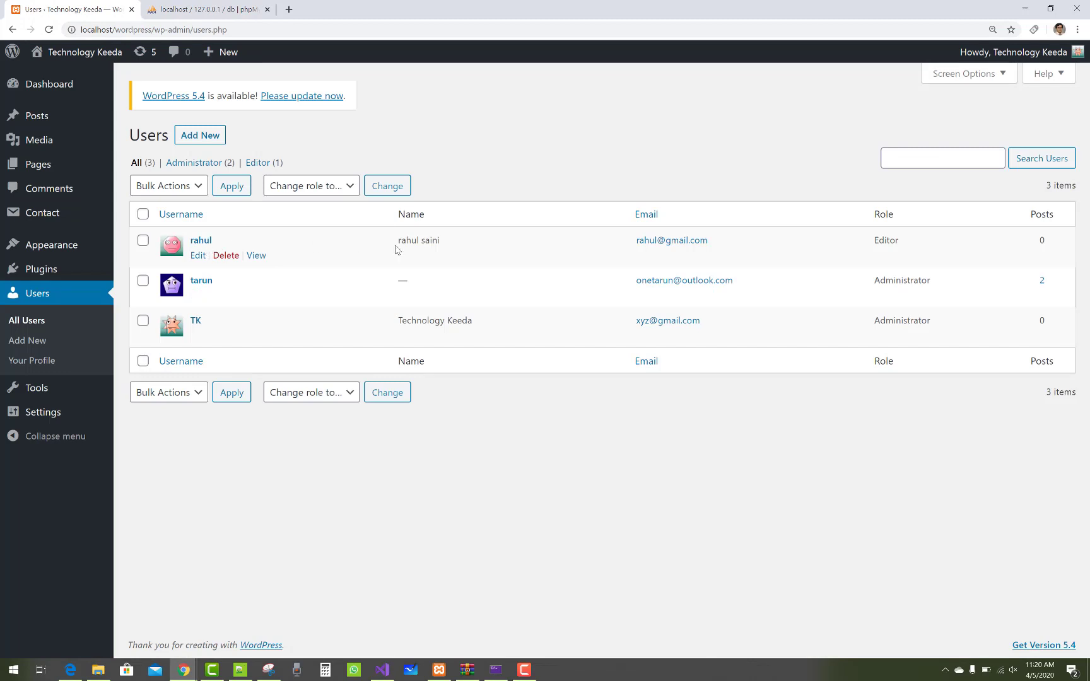
mouse_move(729, 229)
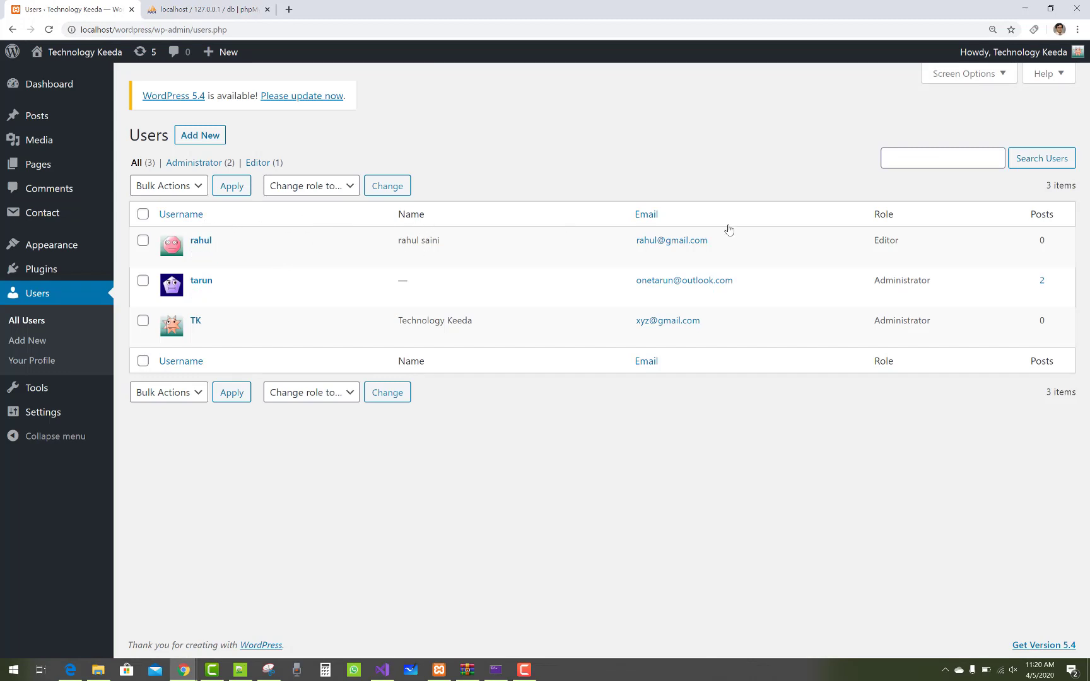
mouse_move(376, 462)
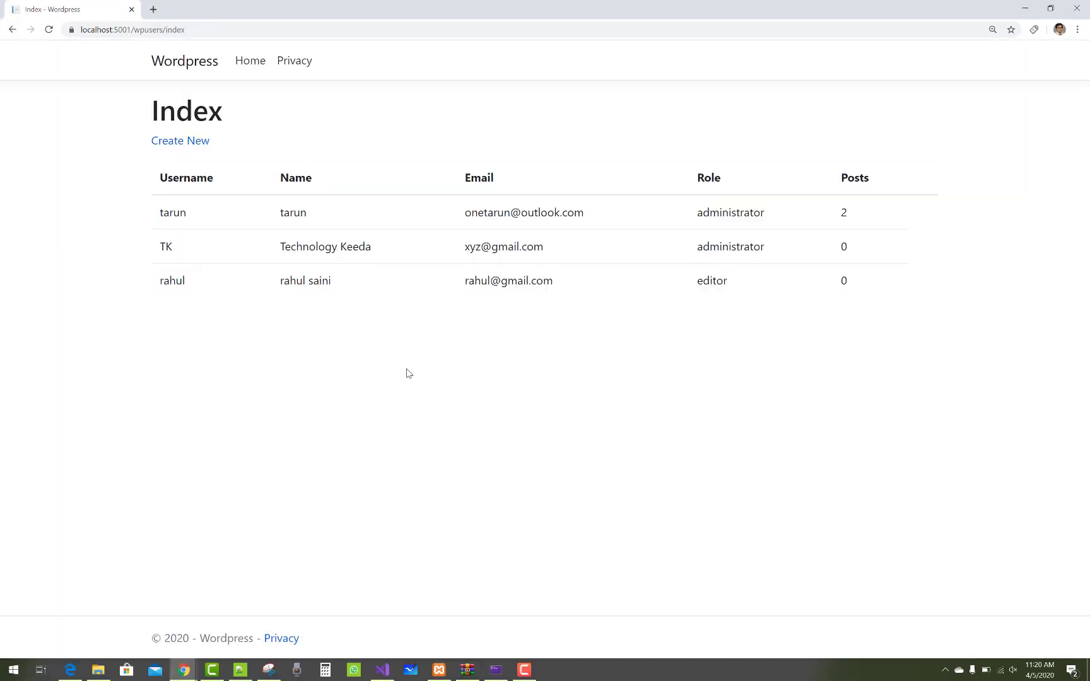
drag(173, 177, 542, 281)
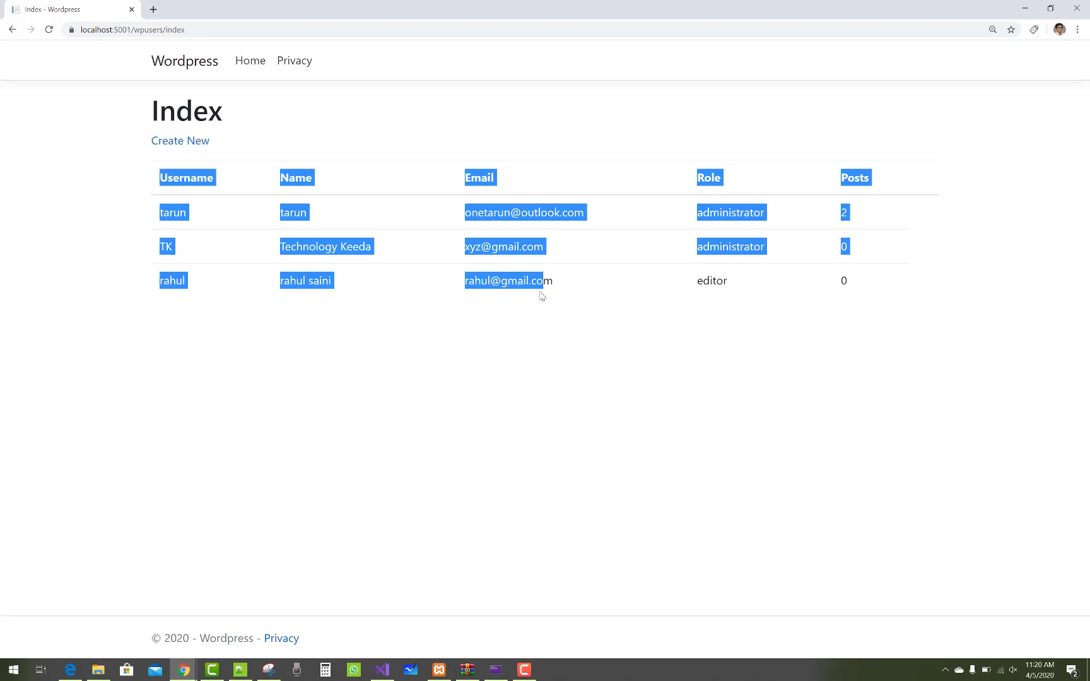
click(812, 371)
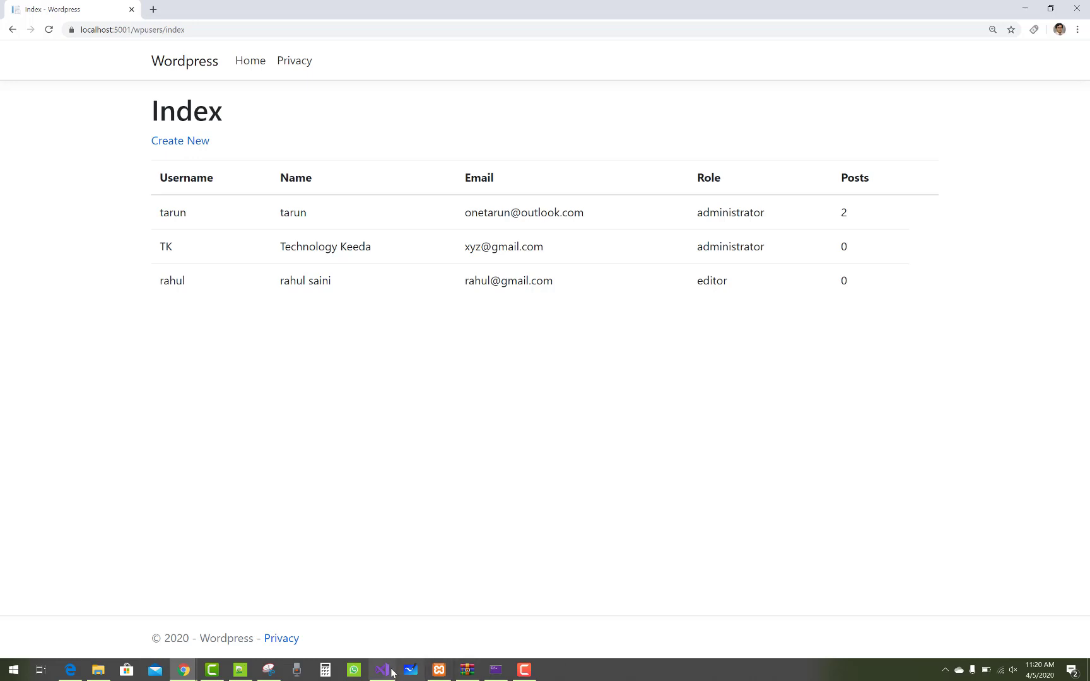
click(380, 670)
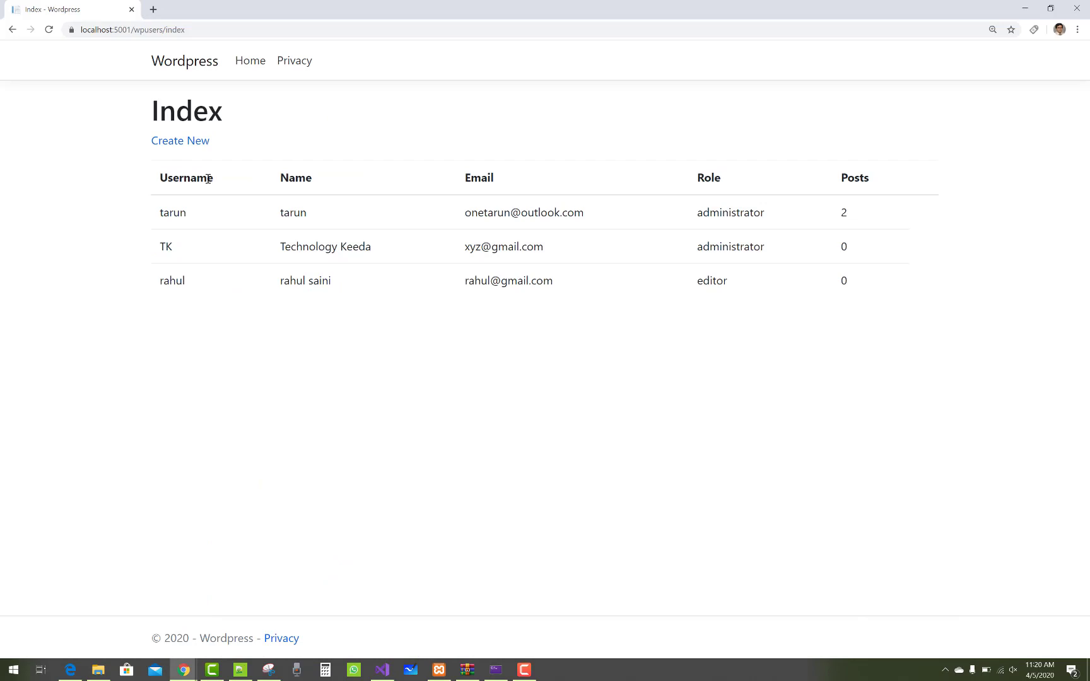
mouse_move(487, 560)
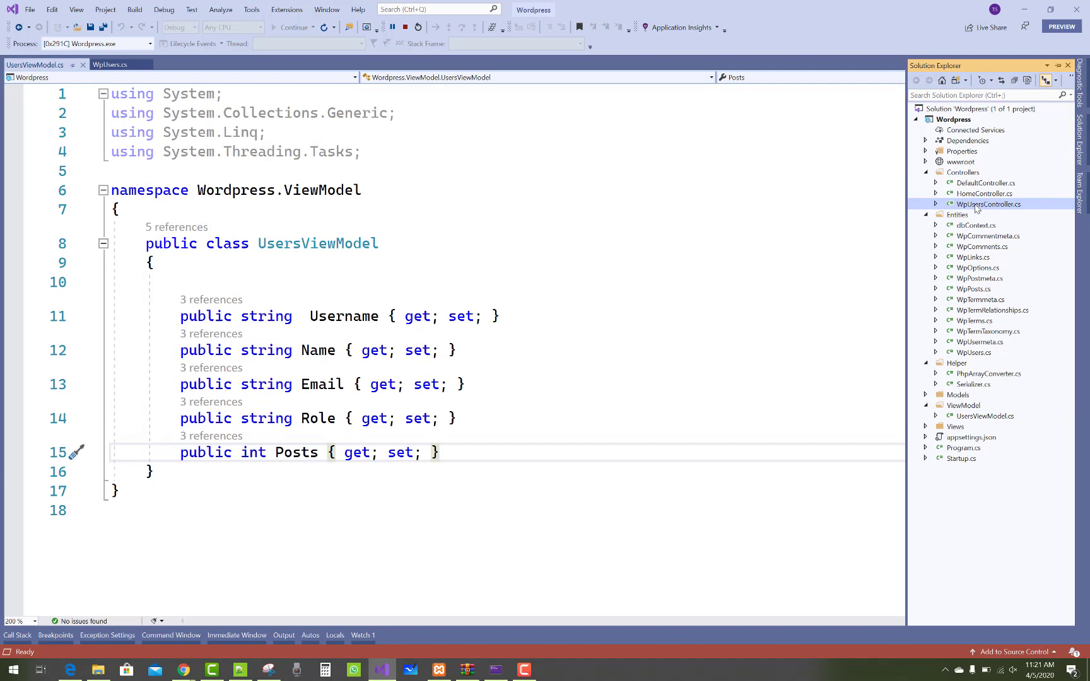
Show WpUsersController.cs with its Index action mapping WpUsers into UsersViewModel.
double_click(989, 203)
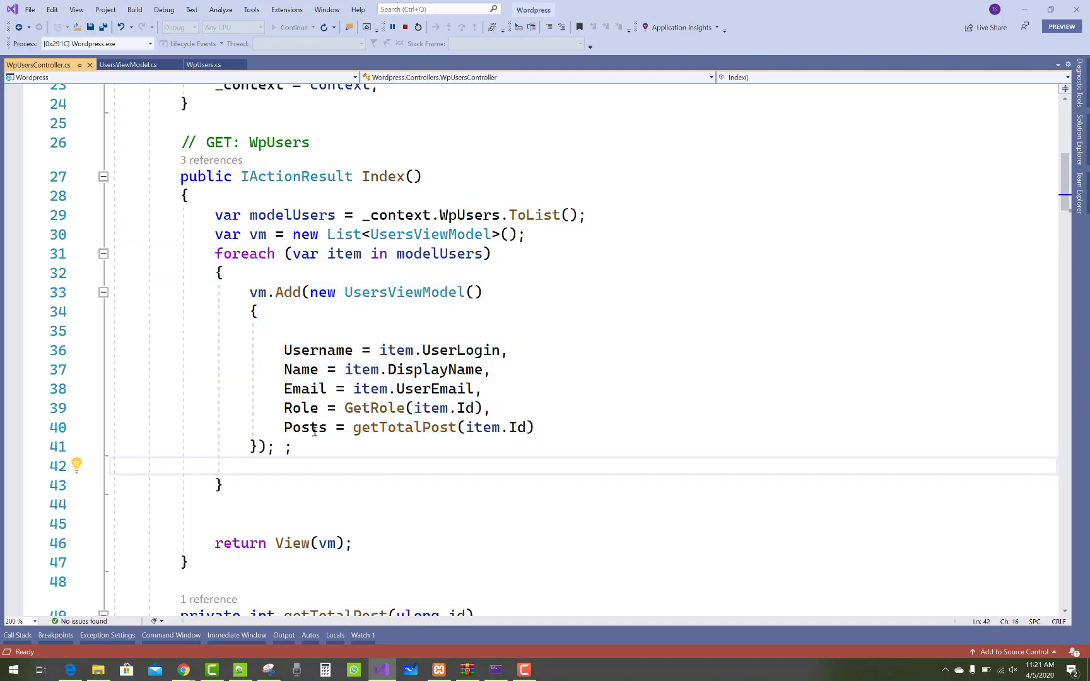
Follow the getTotalPost call down to the helper counting published WpPosts of type Post.
double_click(425, 235)
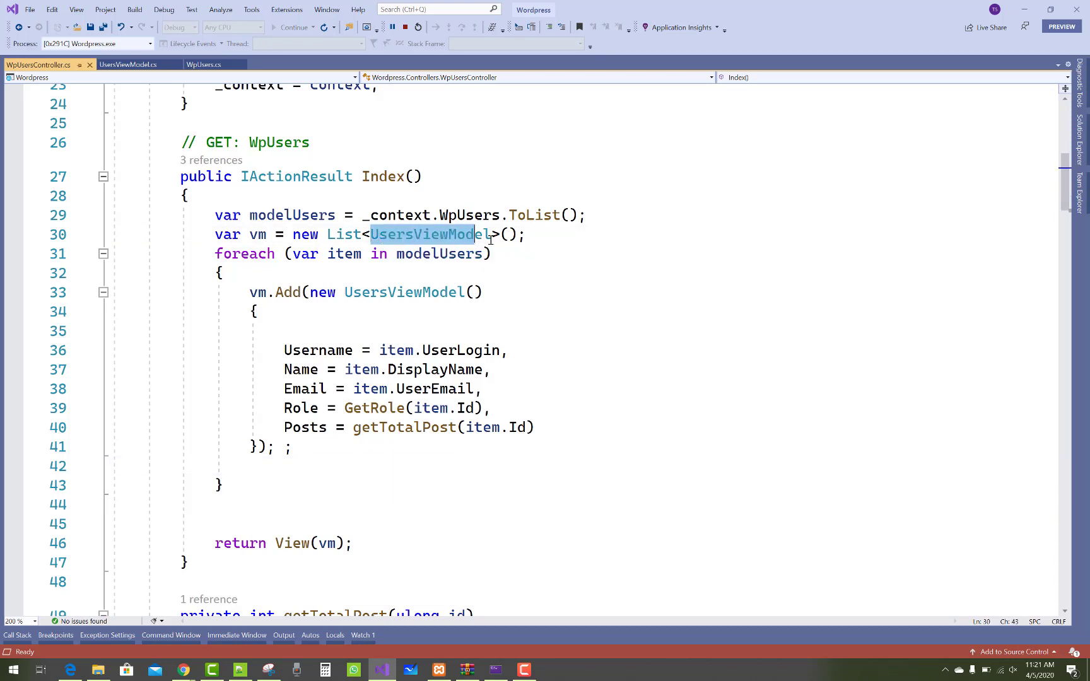
scroll(down, 3)
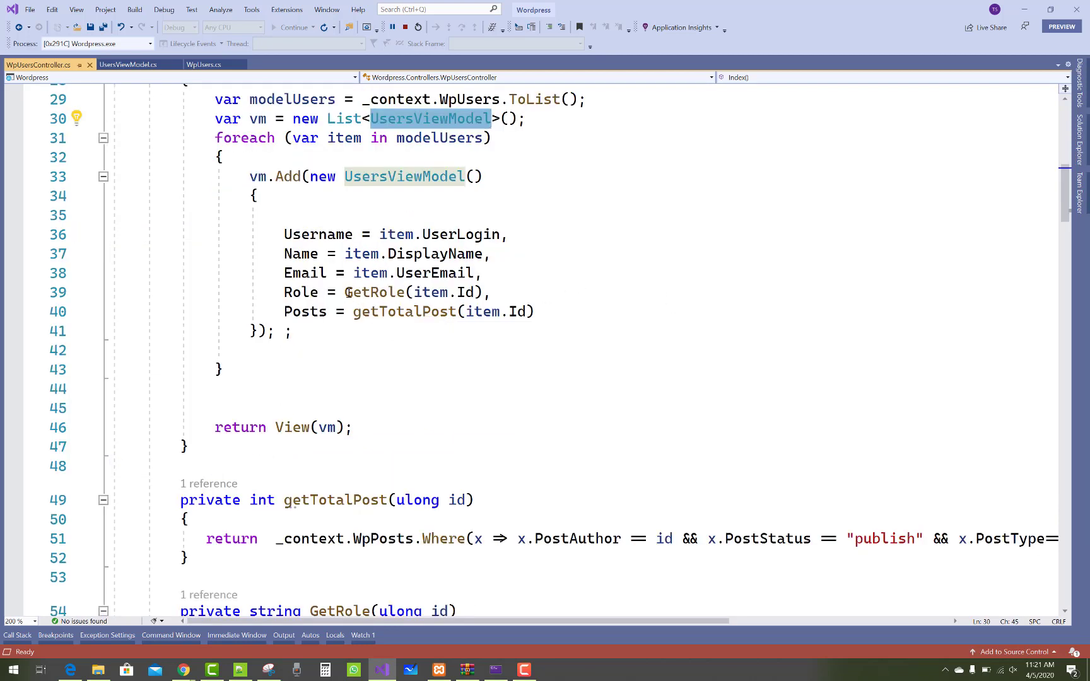
click(354, 312)
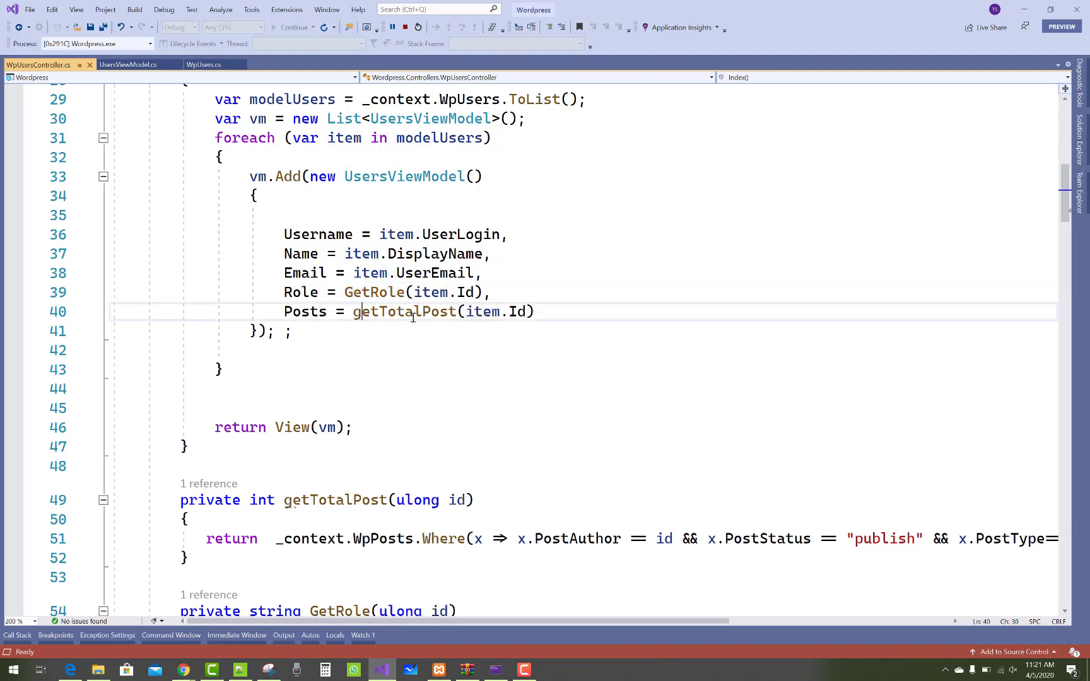
scroll(down, 3)
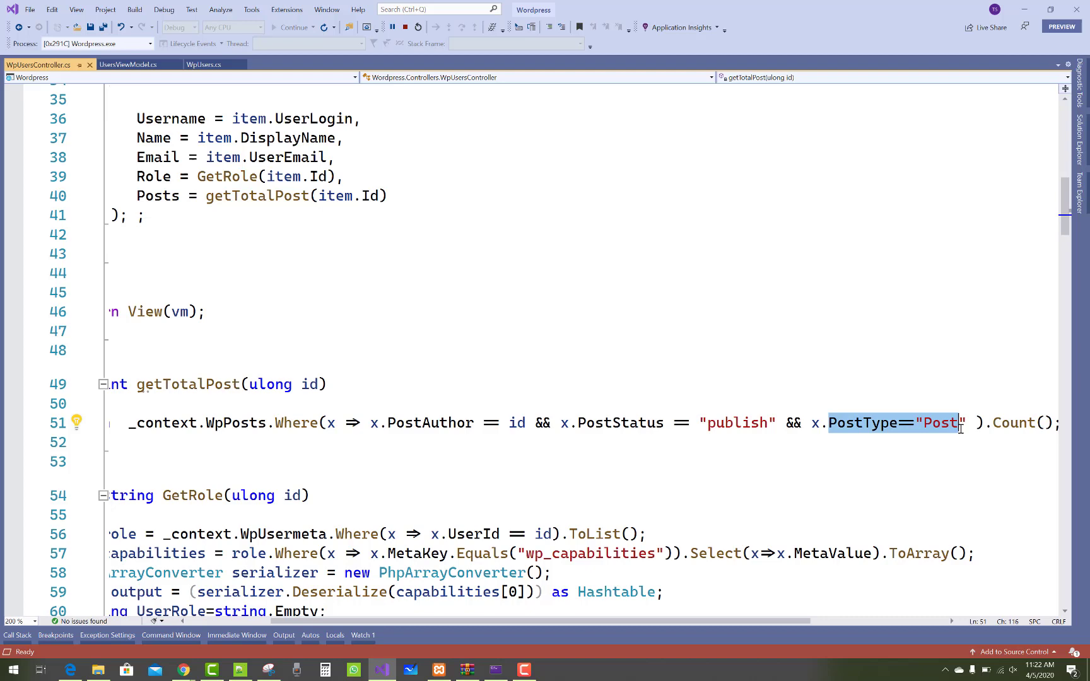
click(311, 495)
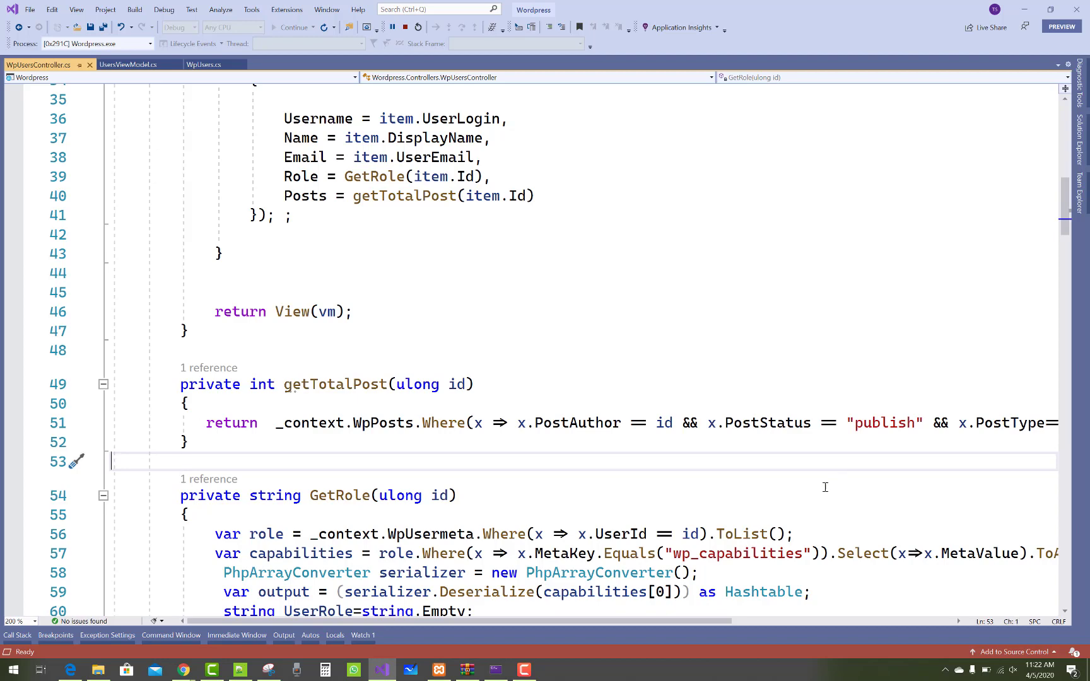
scroll(right, 3)
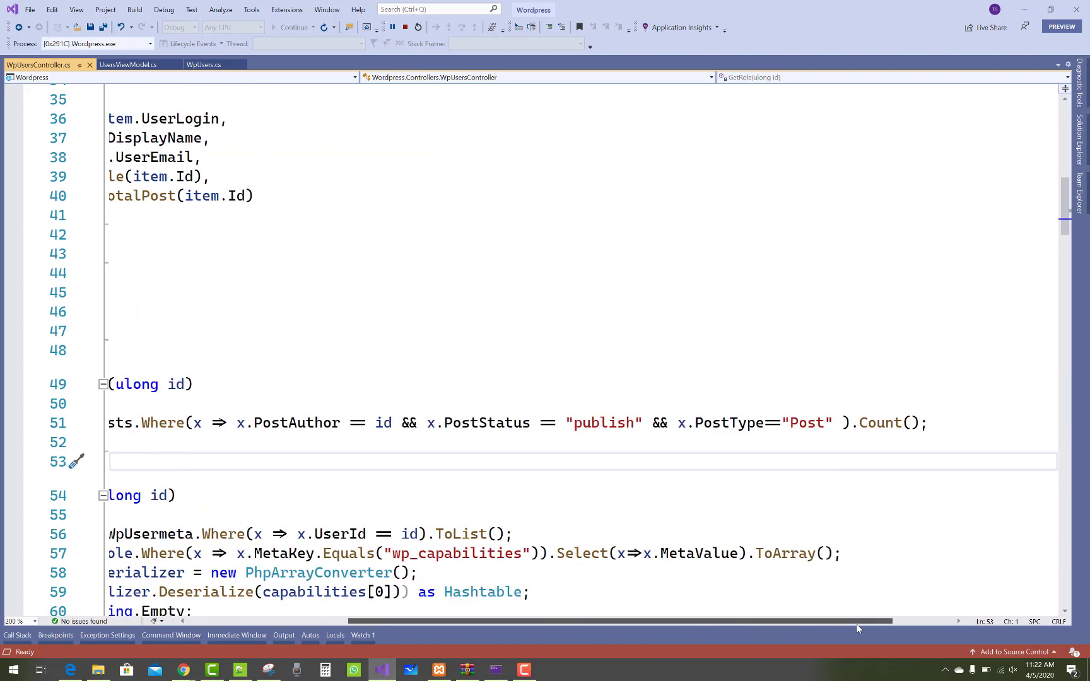
mouse_move(690, 628)
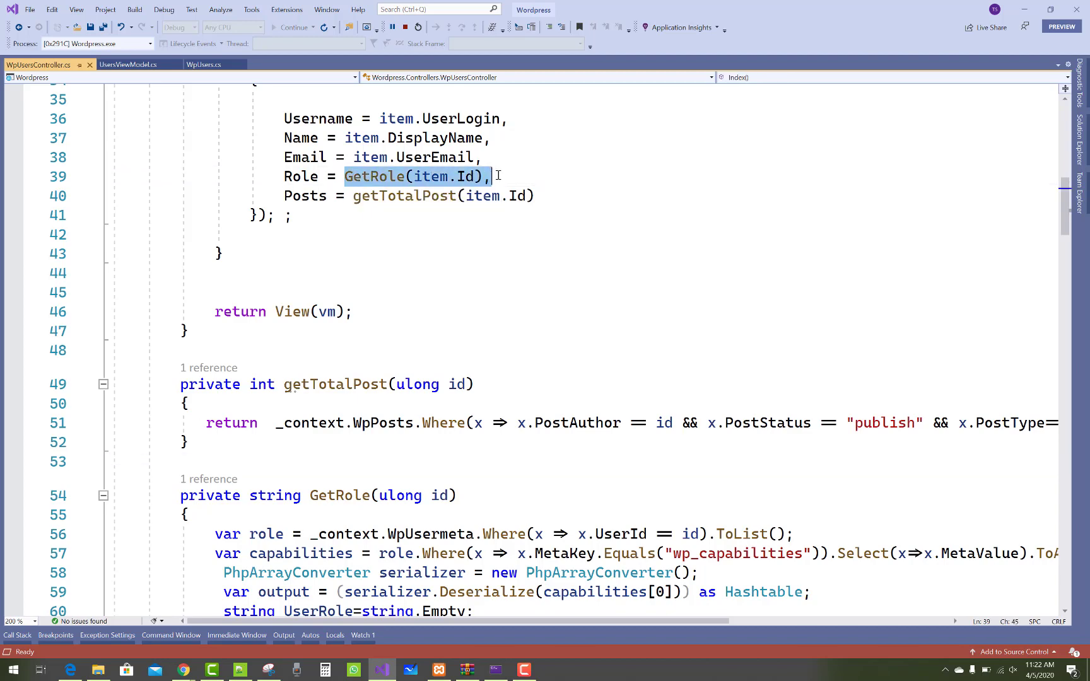
scroll(down, 3)
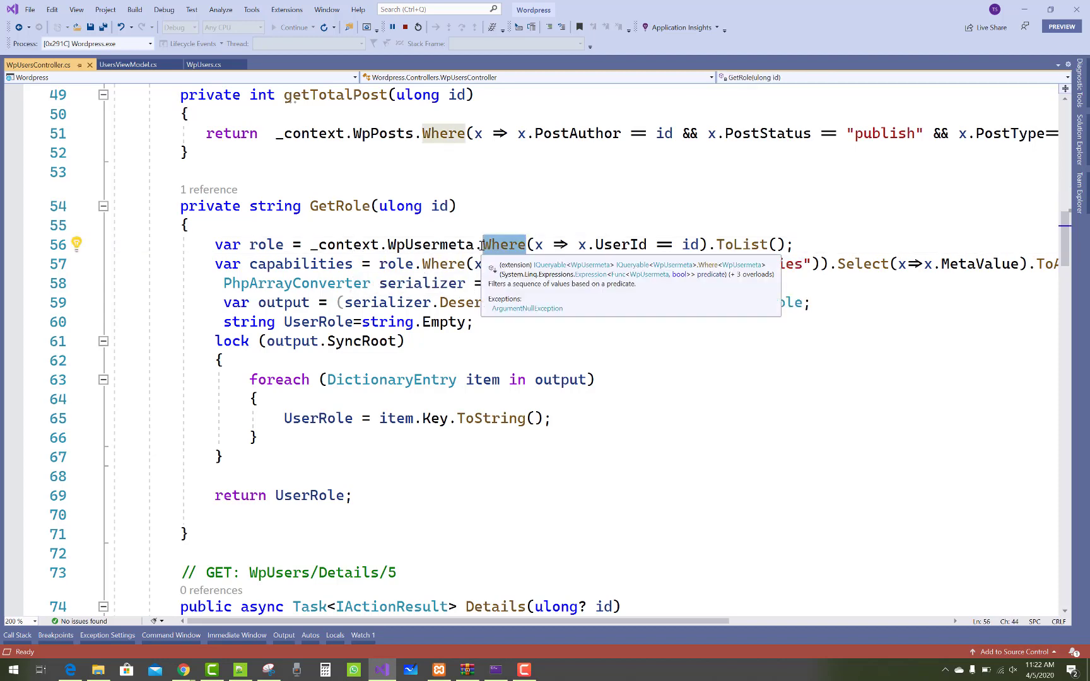
mouse_move(666, 230)
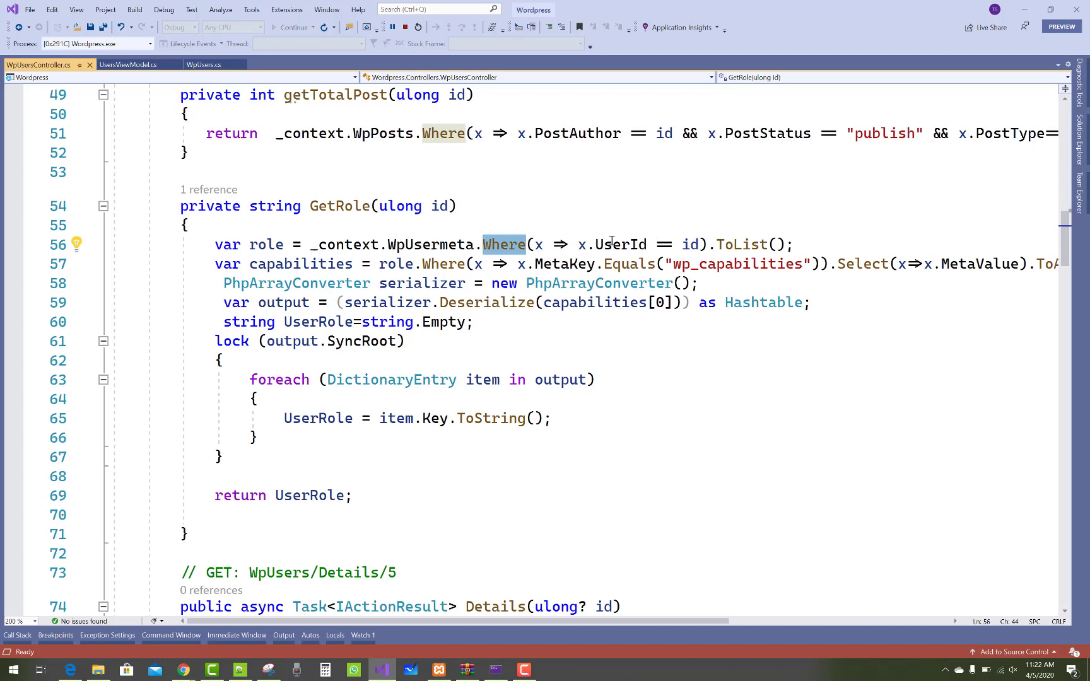
mouse_move(802, 251)
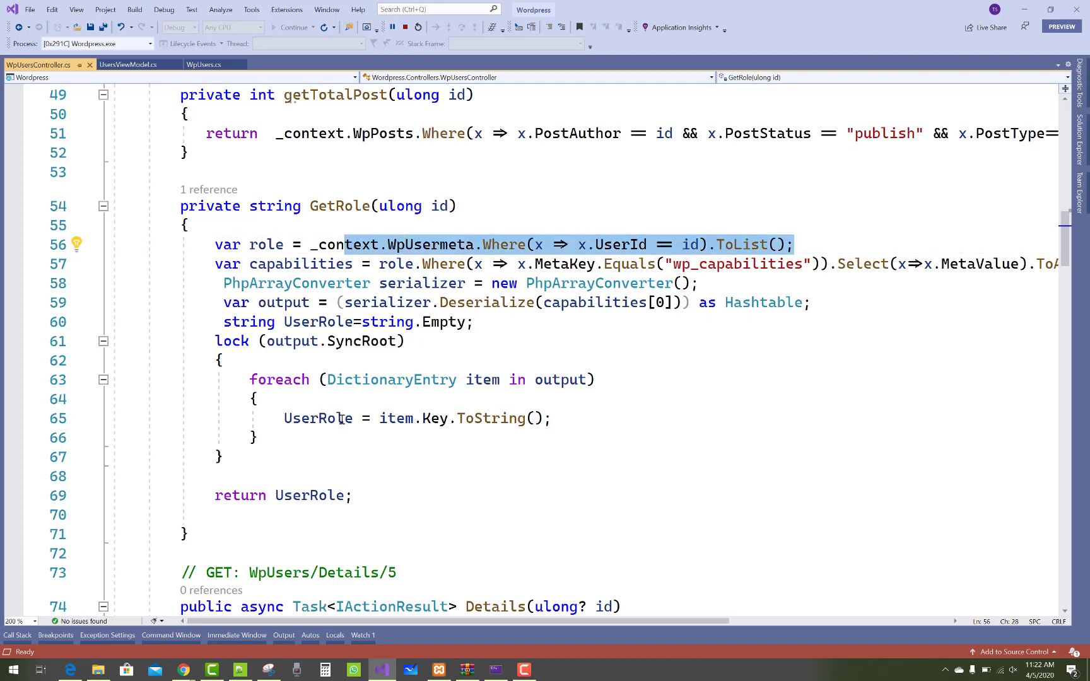
mouse_move(184, 670)
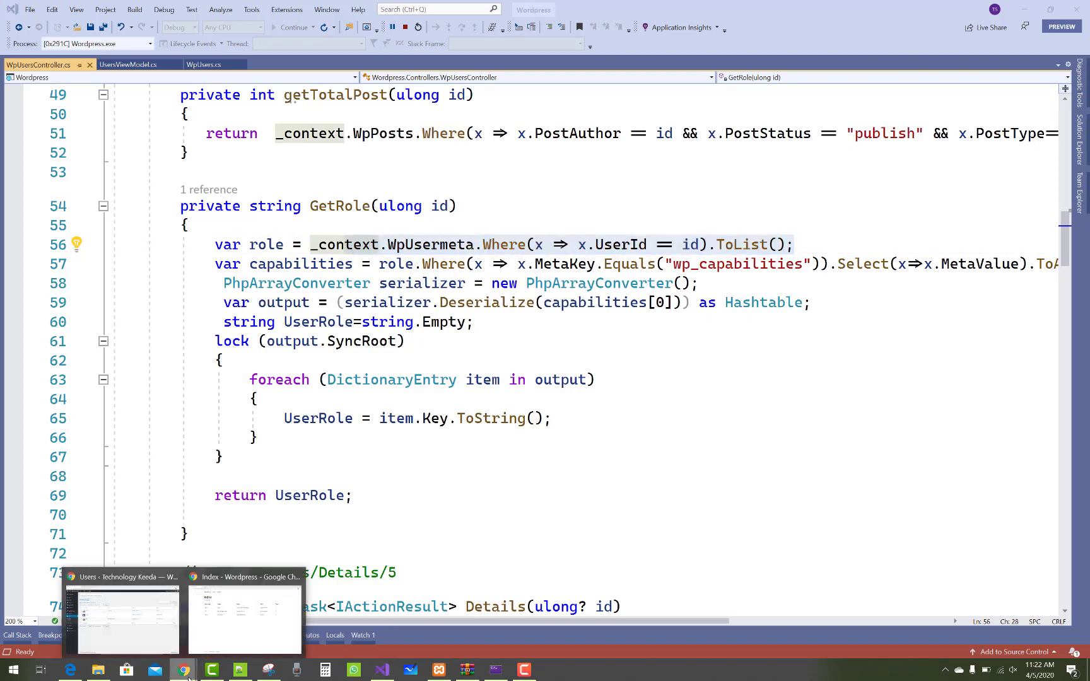
click(121, 616)
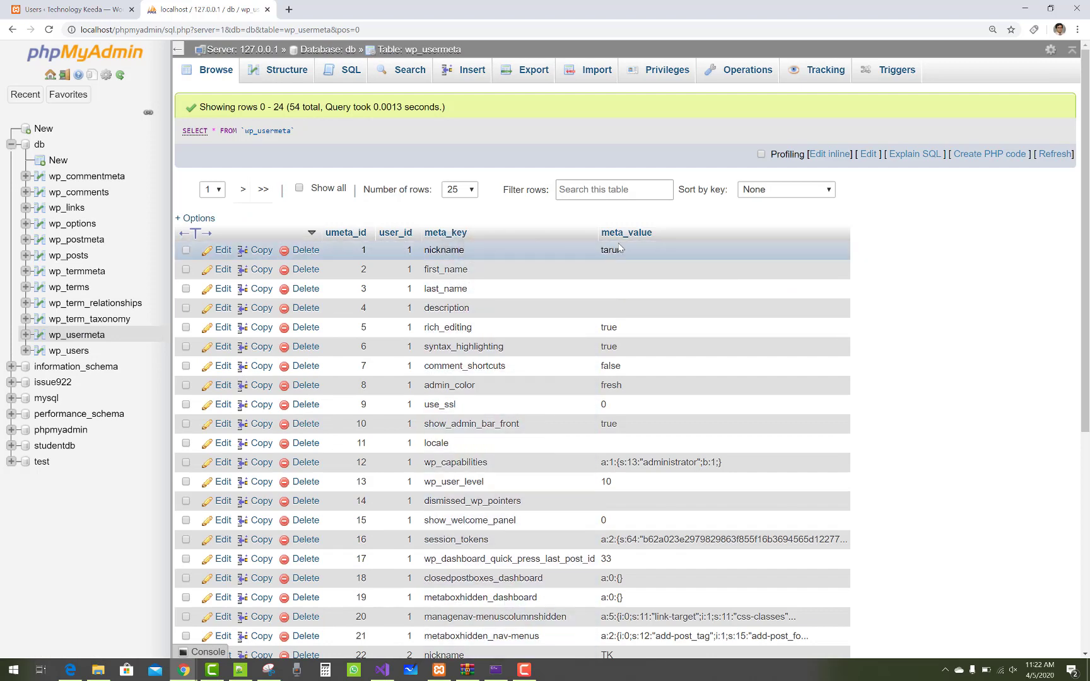
mouse_move(288, 603)
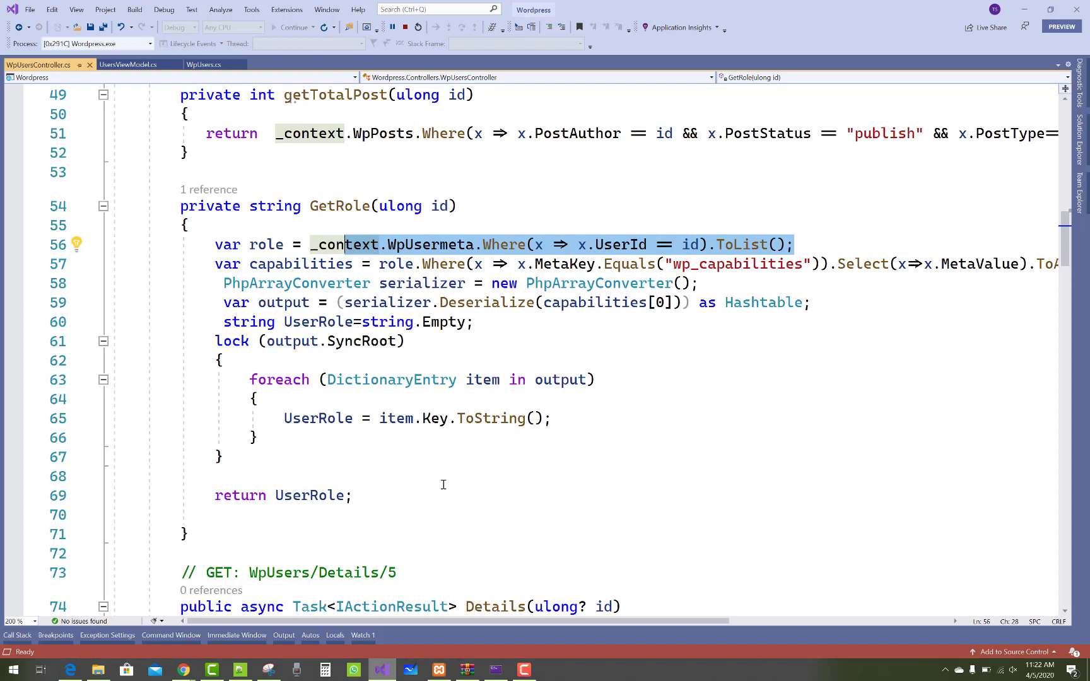
Revisit GetRole's wp_capabilities filter on line 57 before comparing with wp_usermeta.
click(378, 264)
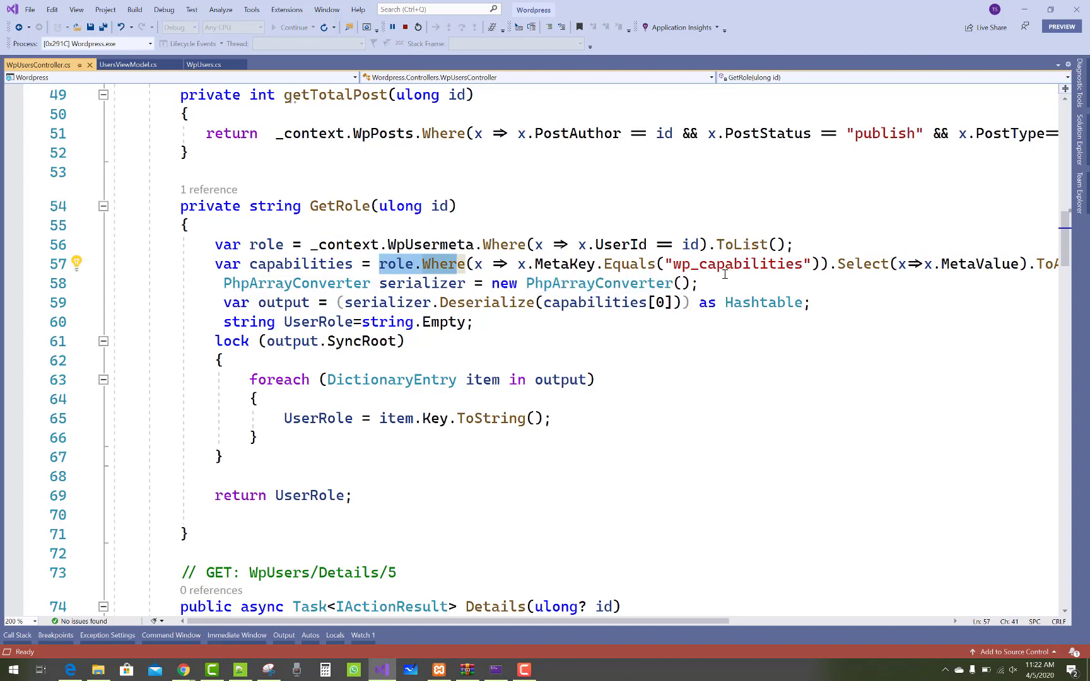
double_click(734, 263)
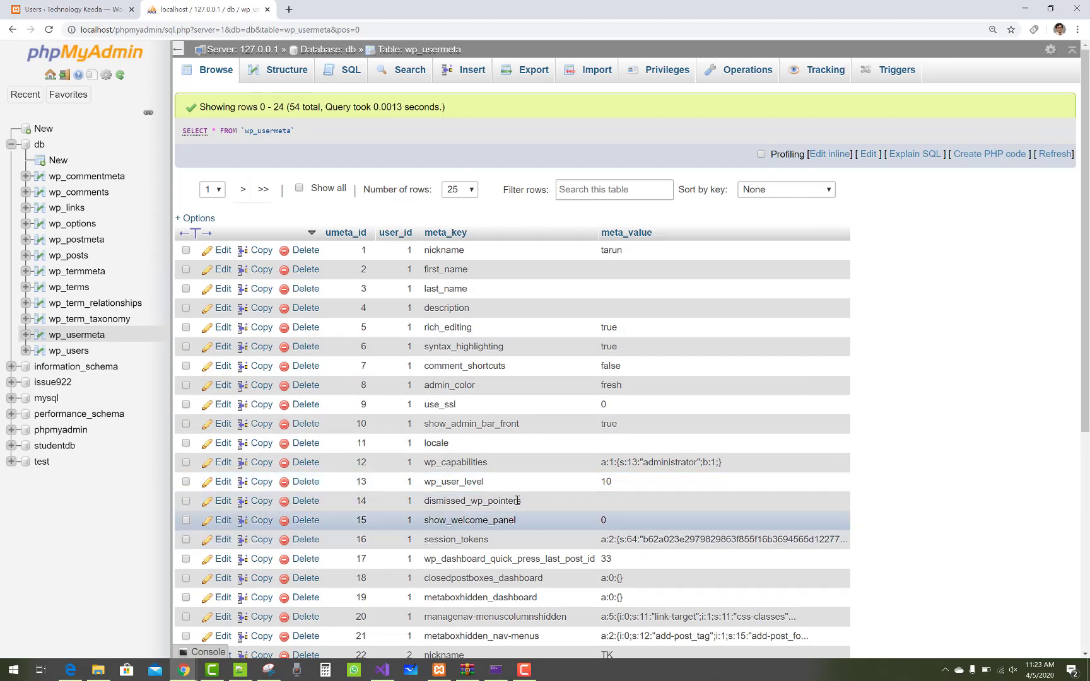
Show the PhpArrayConverter helper class from the Helper folder.
double_click(455, 462)
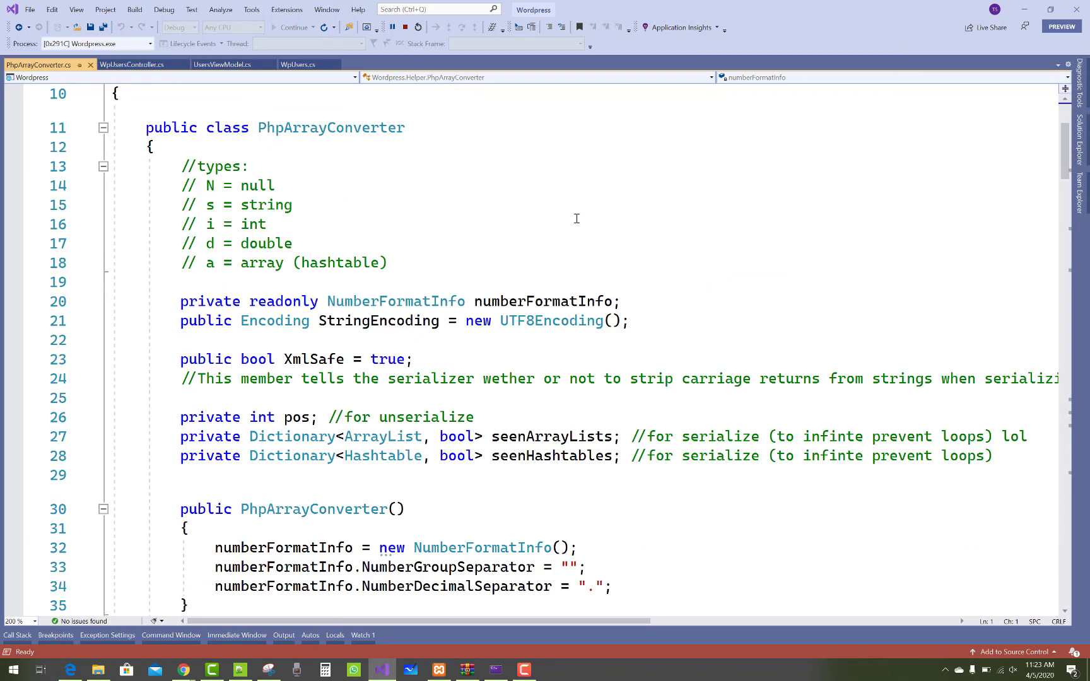
Scroll through PhpArrayConverter.cs toward its deserialization code.
scroll(down, 3)
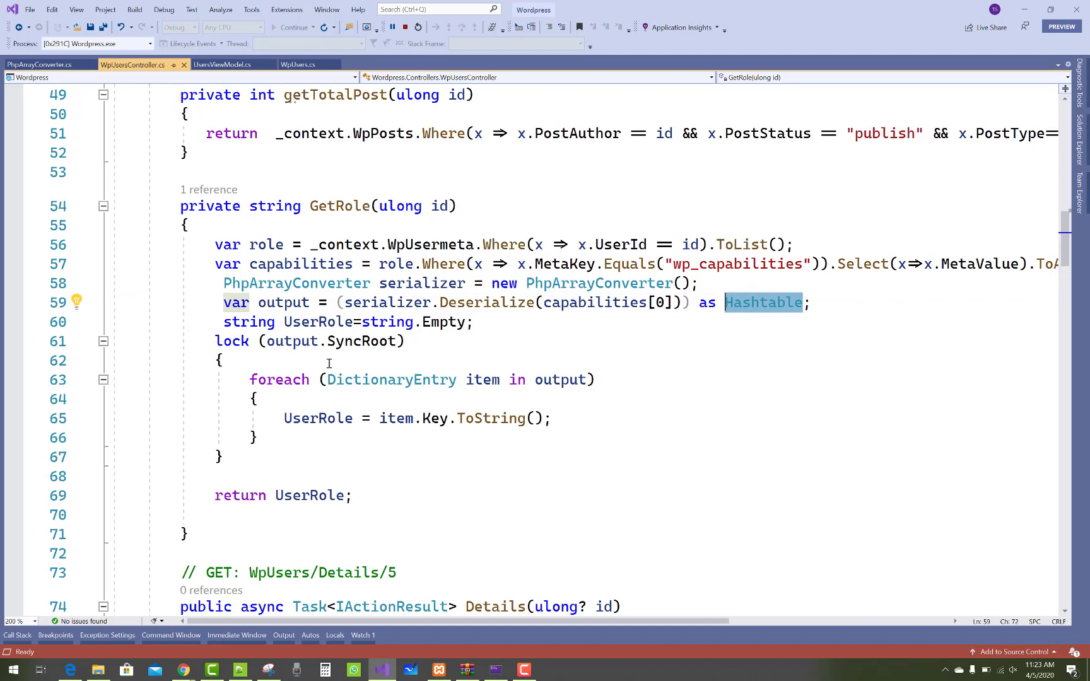
Mark GetRole's lock/foreach block reading the role key, then show Solution Explorer.
drag(215, 341, 258, 439)
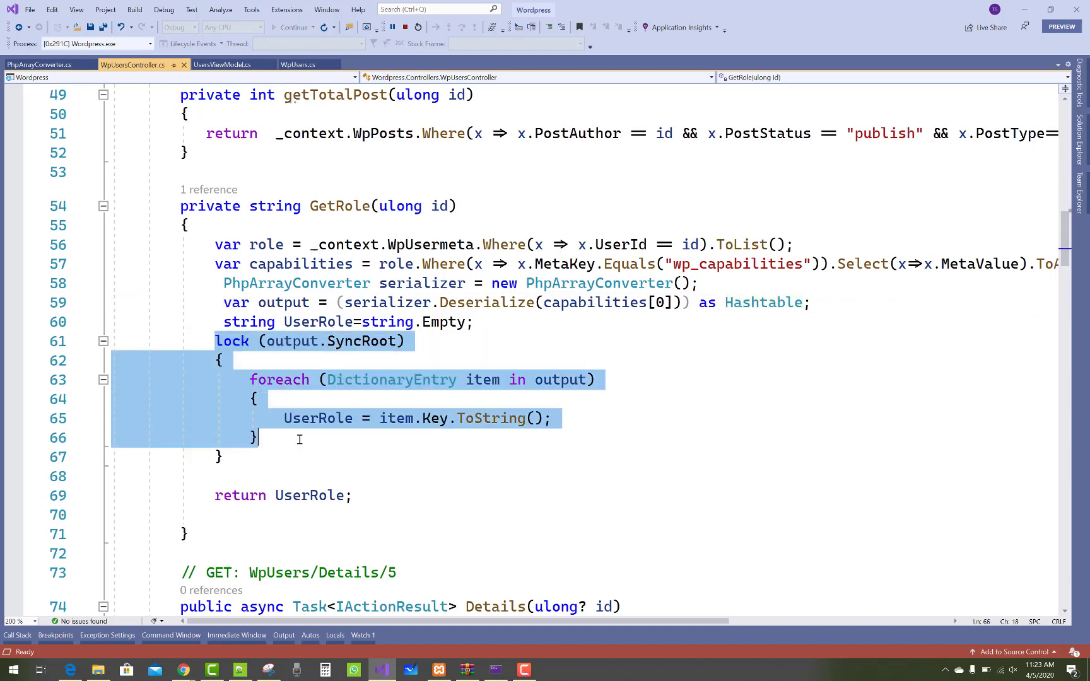
mouse_move(365, 341)
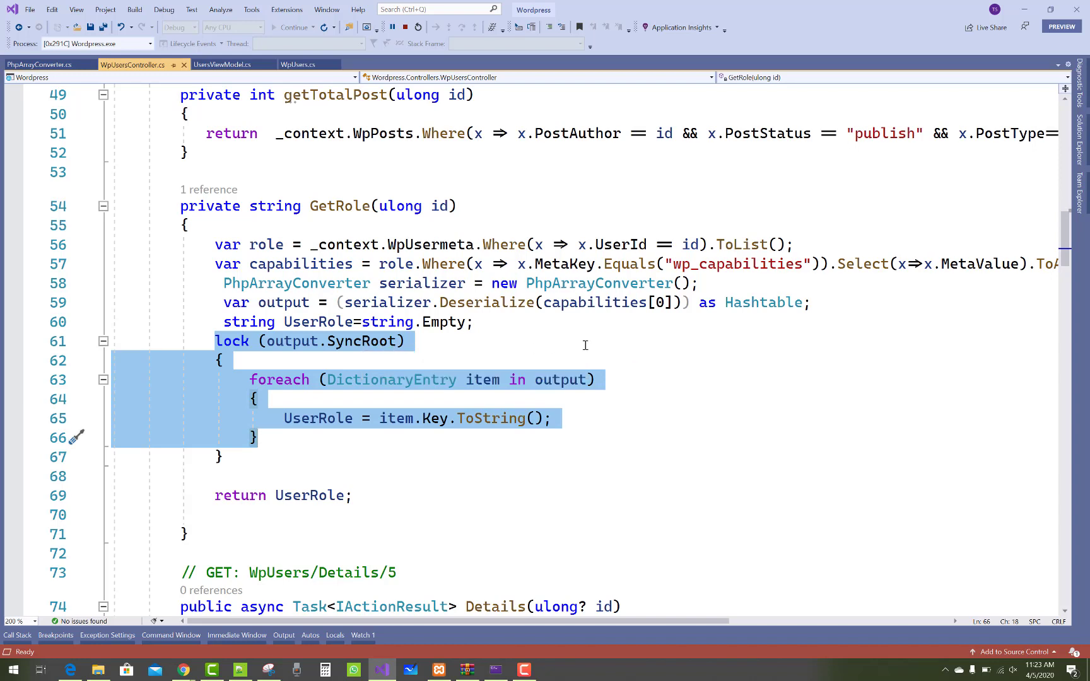
click(553, 417)
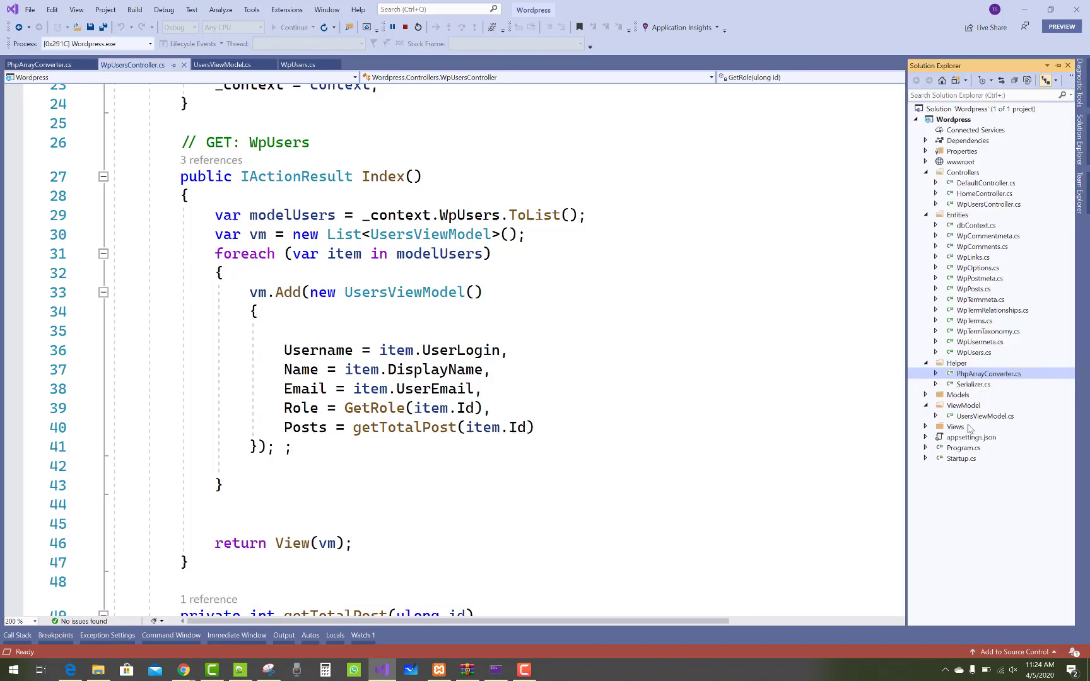
Show Views > WpUsers > Index.cshtml with its Username, Name, Email, Role and Posts table markup.
click(927, 427)
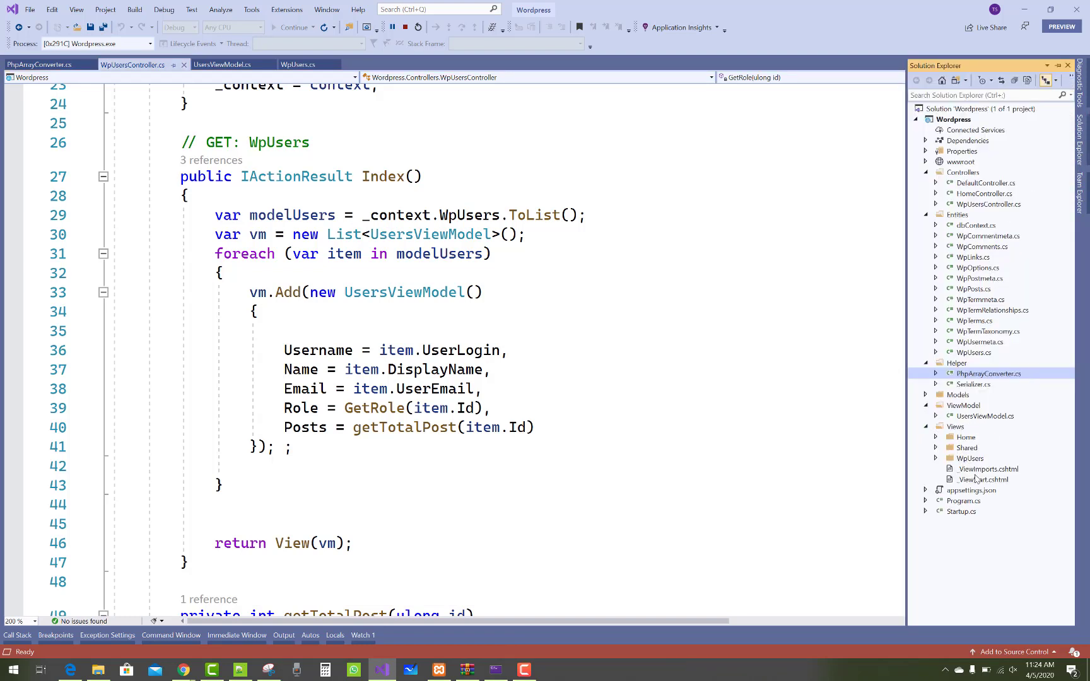
click(935, 458)
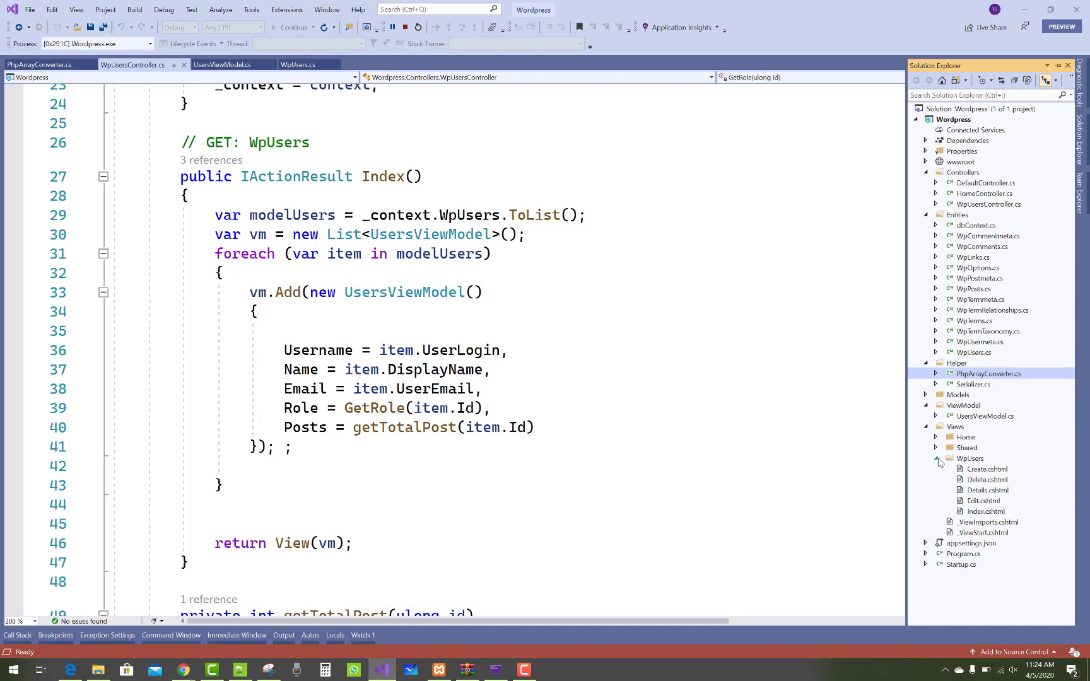
double_click(987, 511)
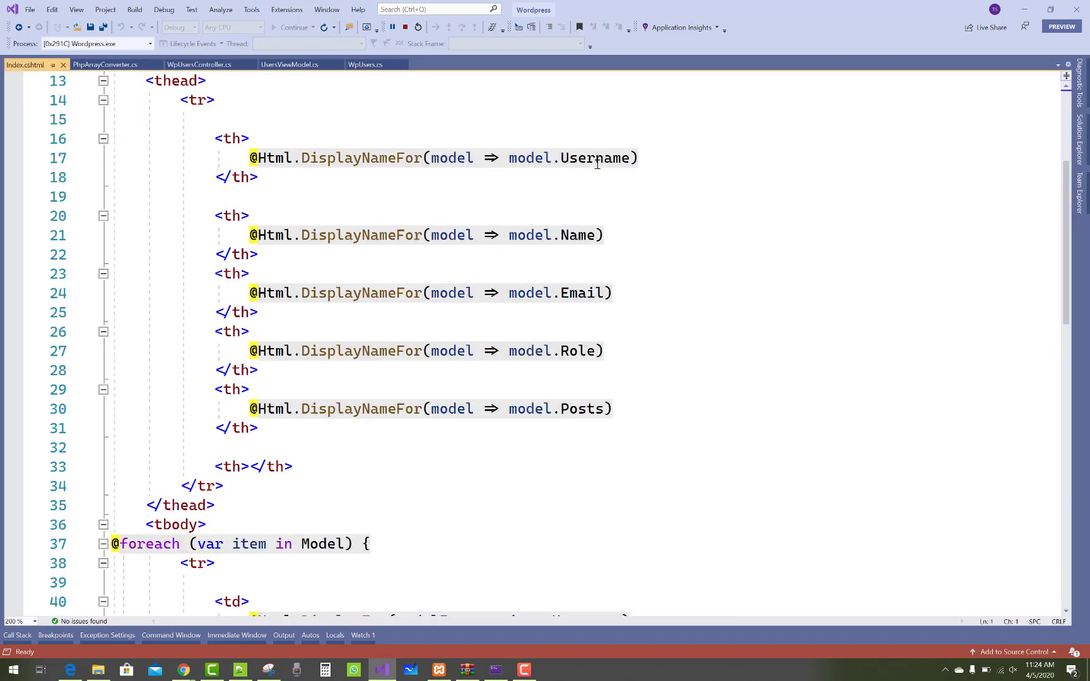
scroll(down, 3)
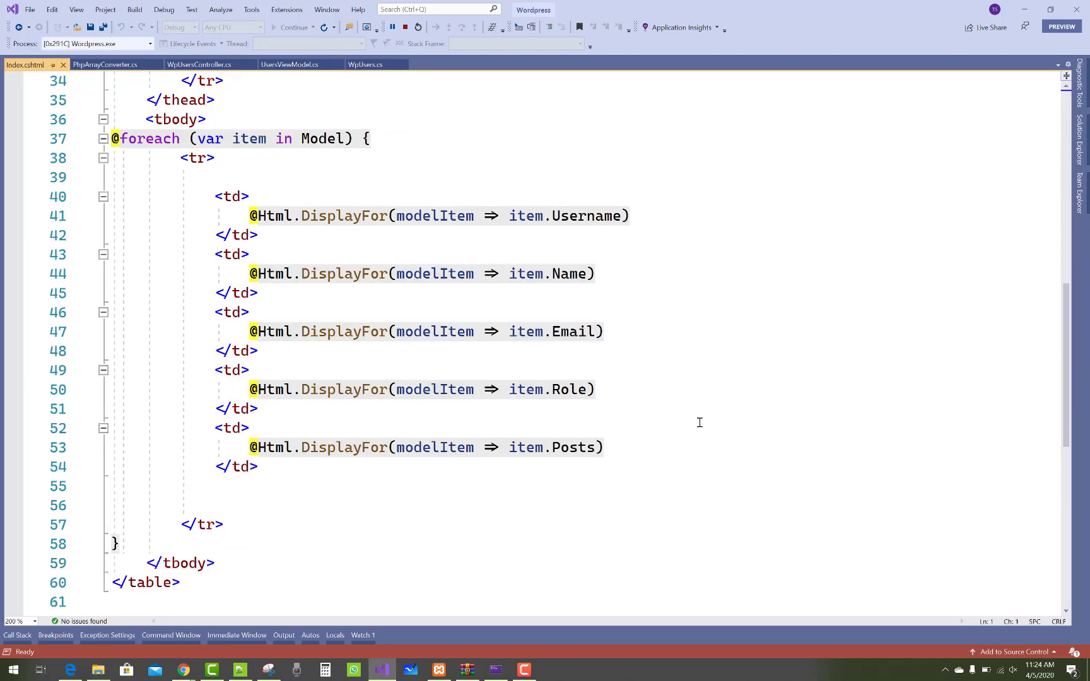